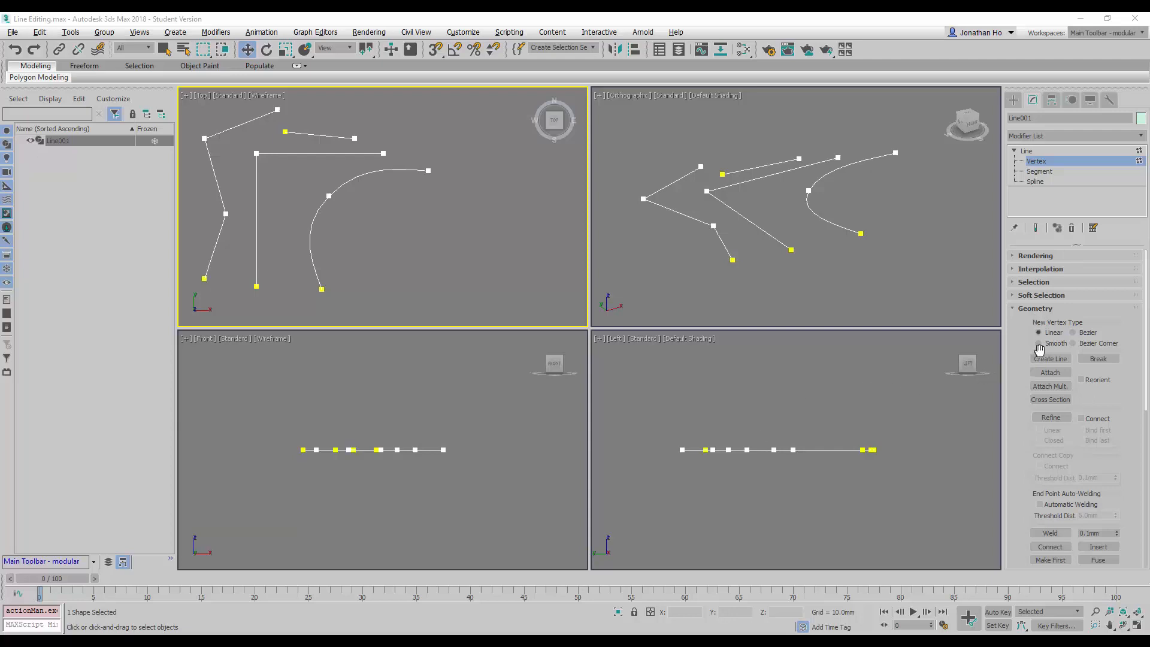
mouse_move(670, 296)
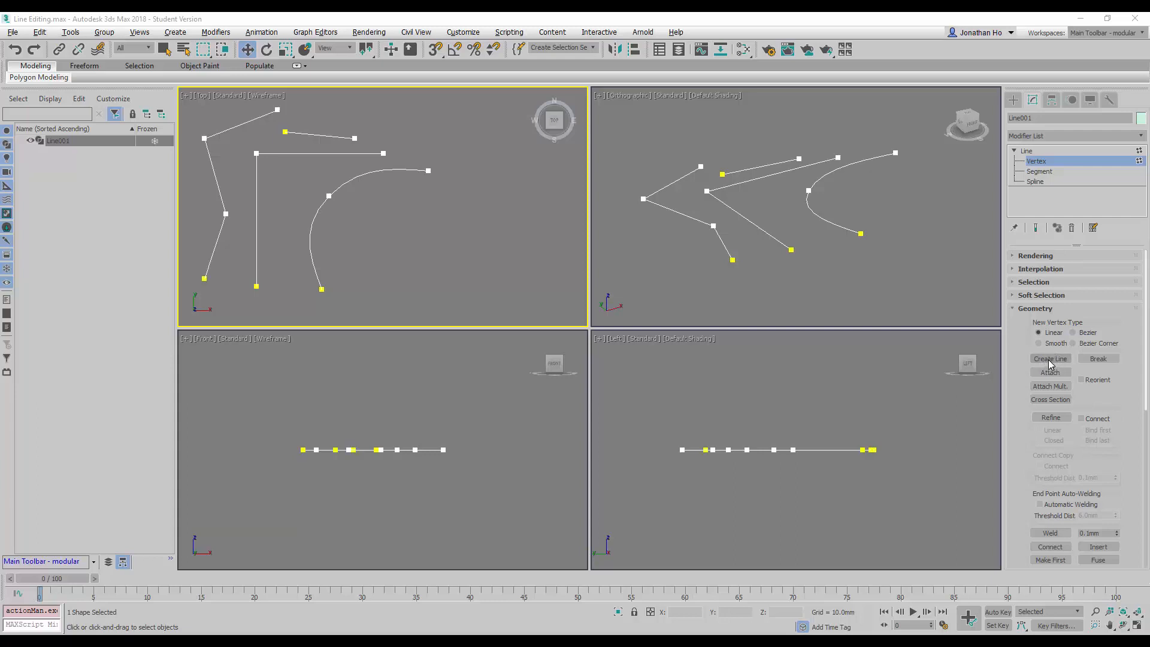
- Draw a new open line in Line001 running beneath and up around the shapes' right side
click(1049, 358)
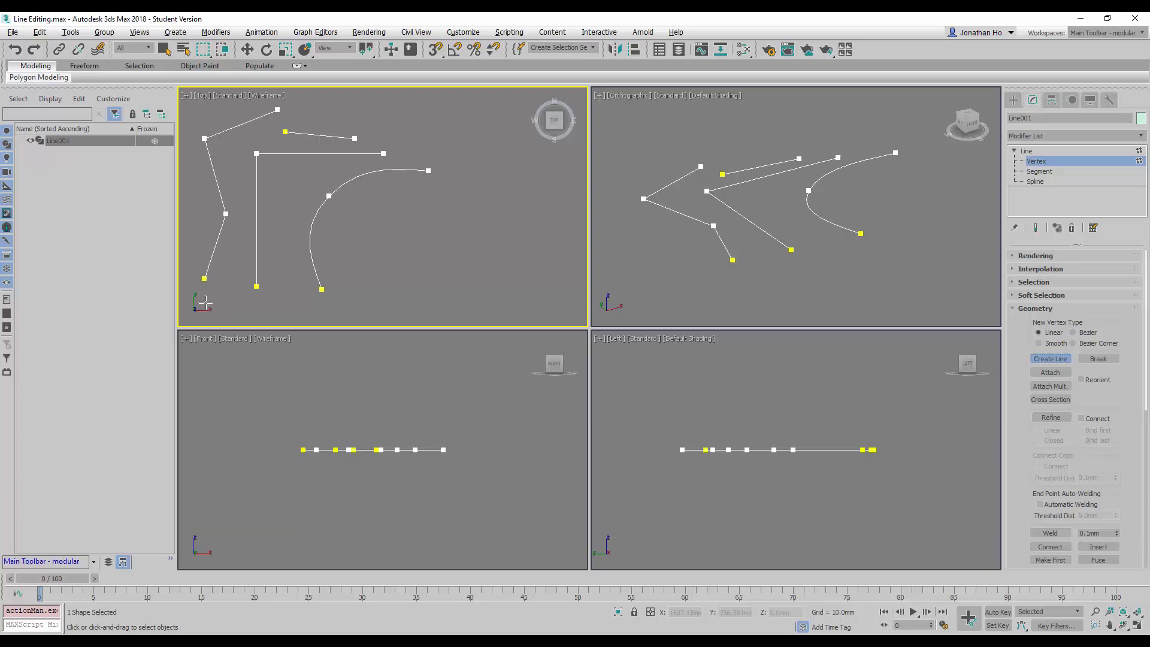
drag(204, 278, 380, 271)
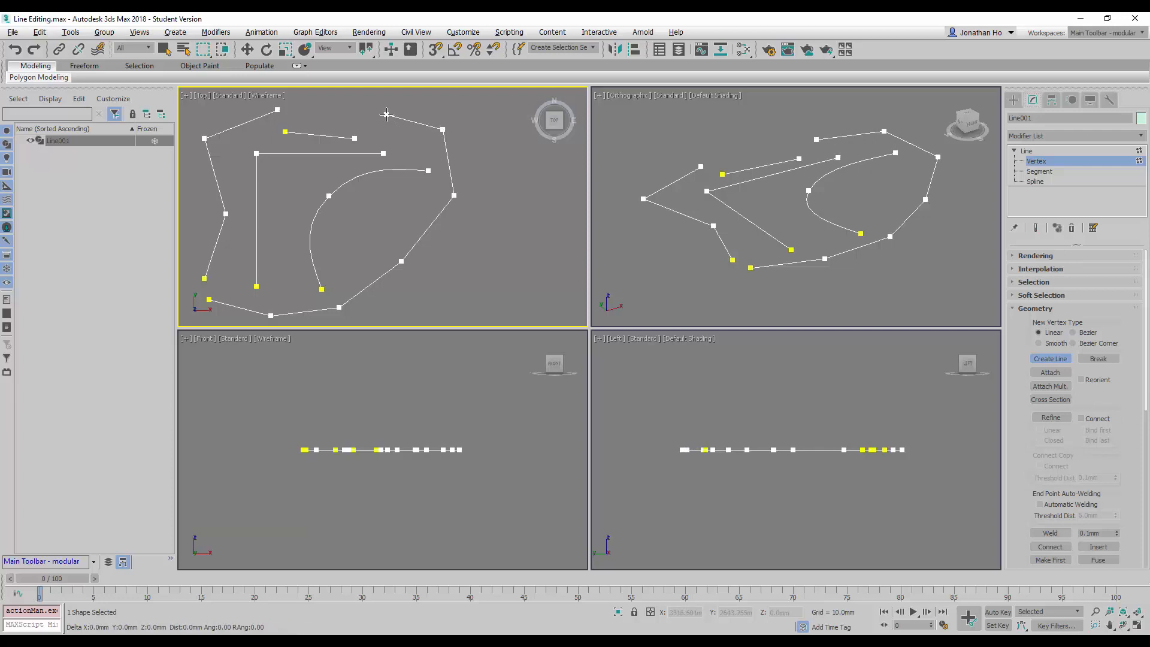
mouse_move(379, 139)
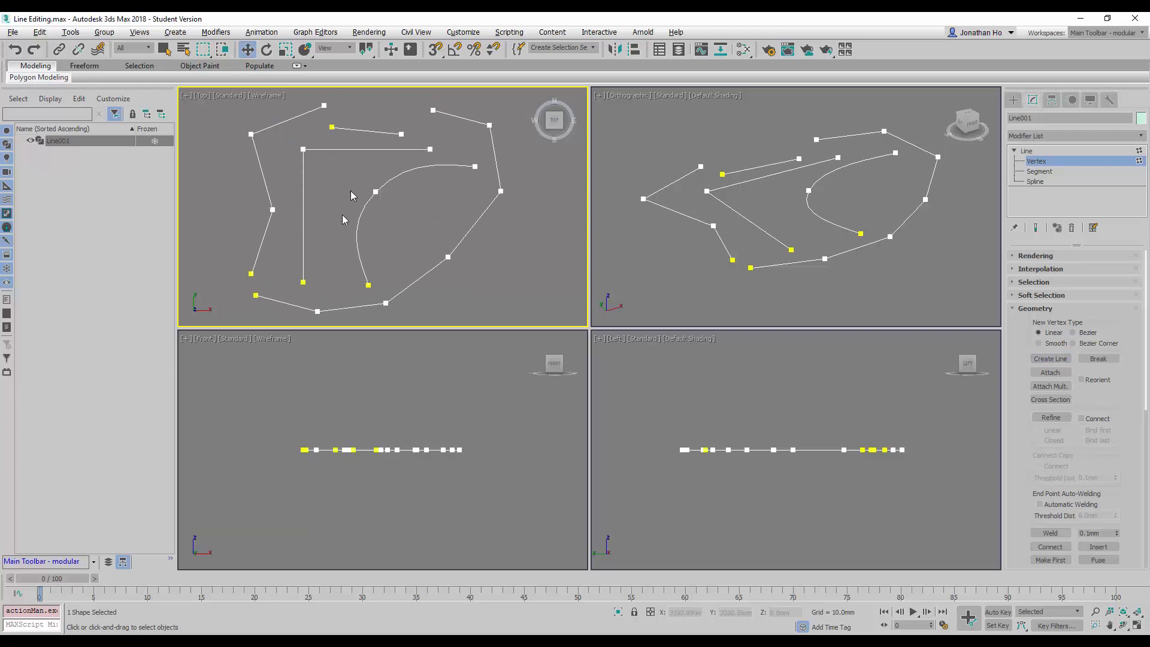
mouse_move(290, 285)
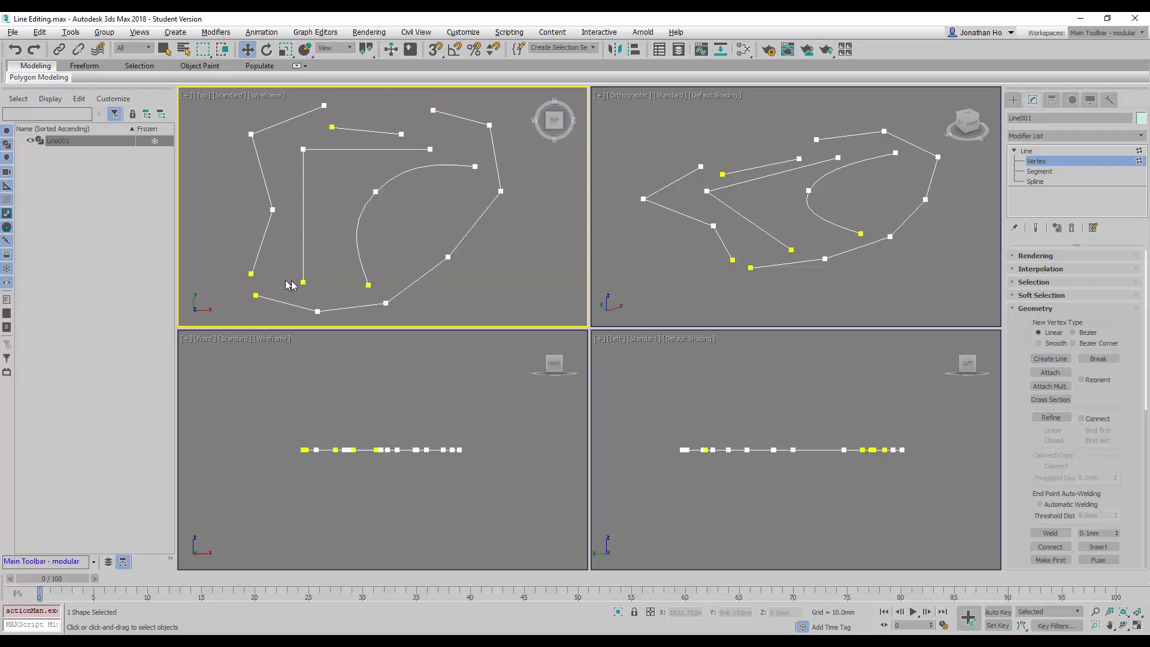
mouse_move(439, 155)
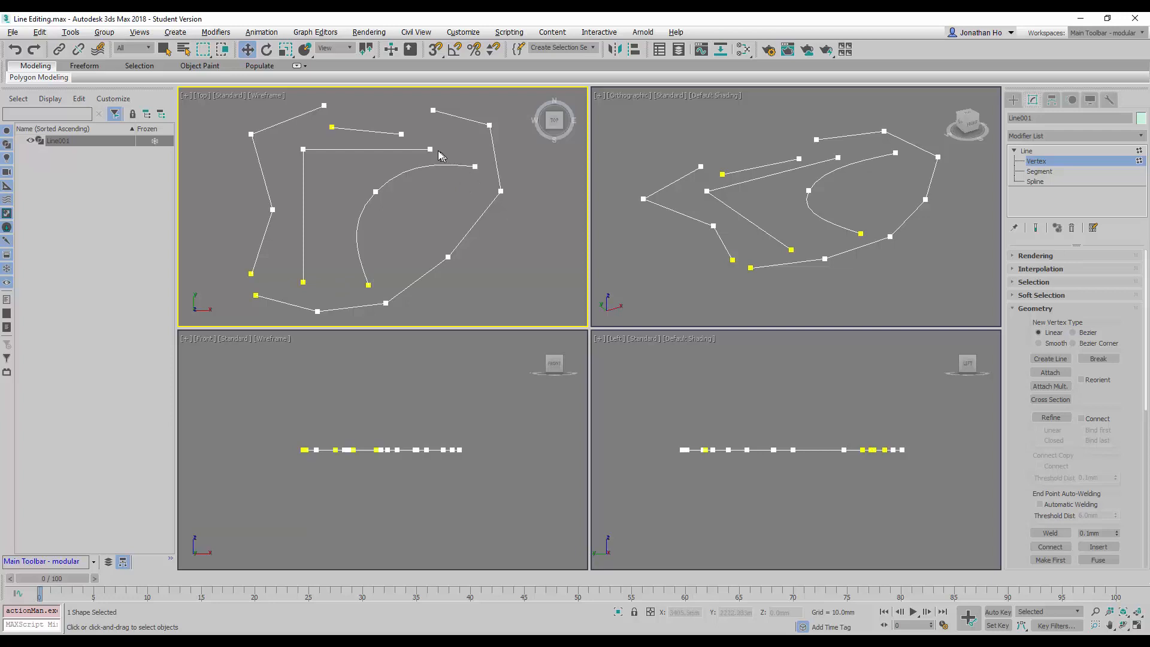
mouse_move(540, 258)
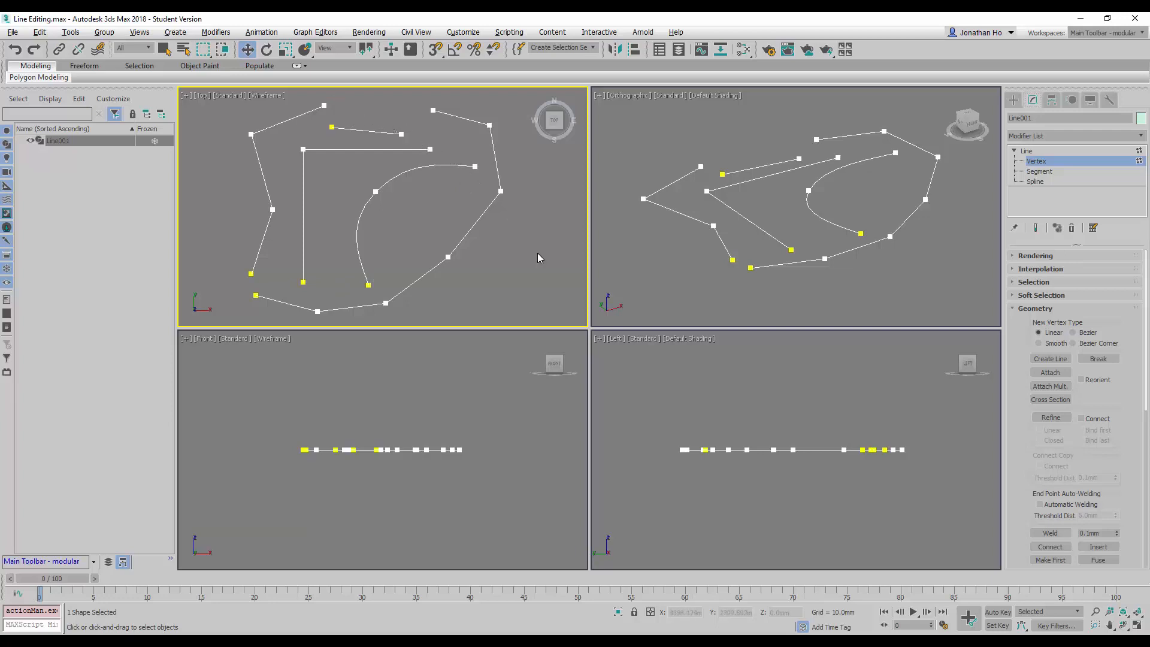
mouse_move(435, 49)
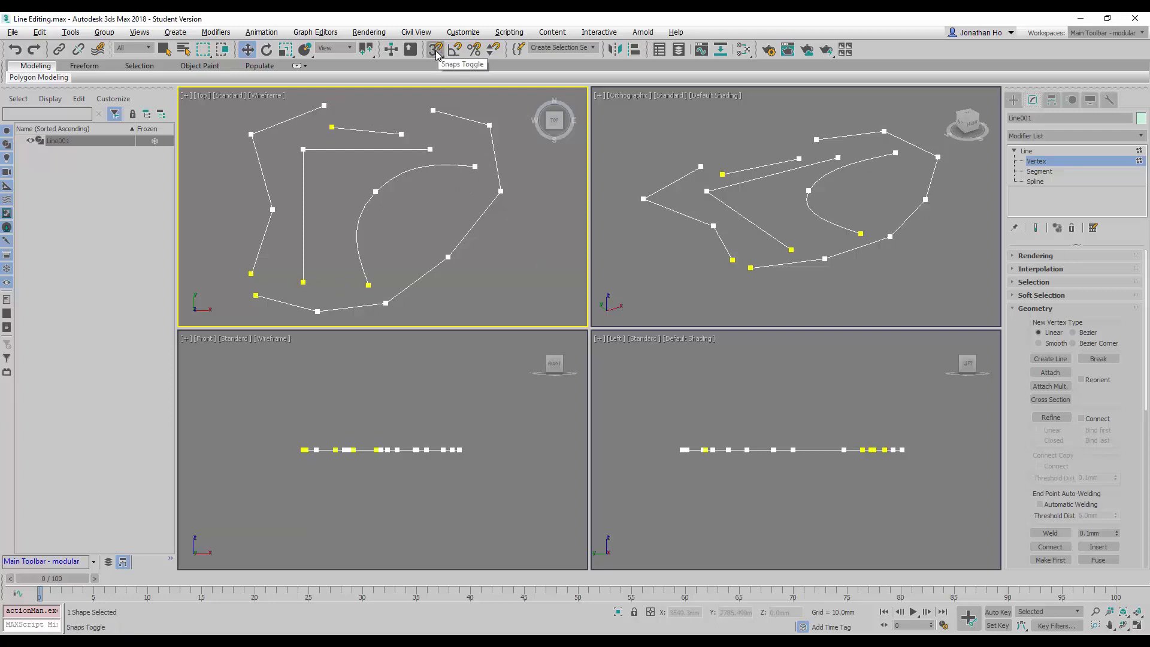
mouse_move(437, 49)
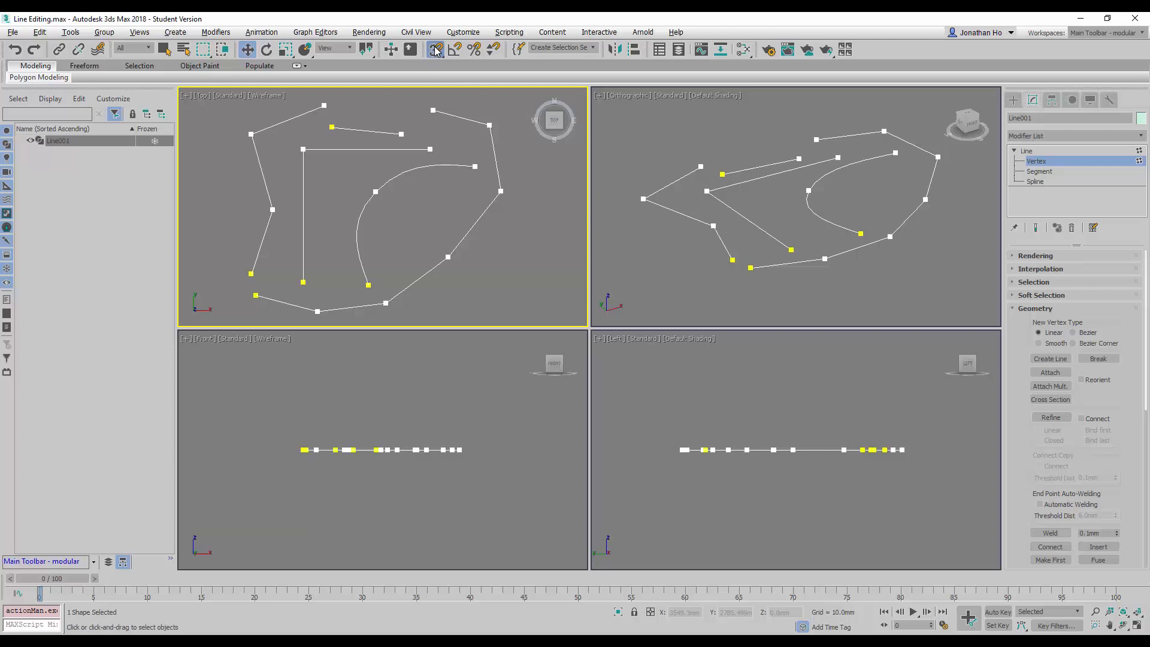
- Turn on Create Line and 3D snapping with Endpoint and Vertex snap types enabled
click(1050, 359)
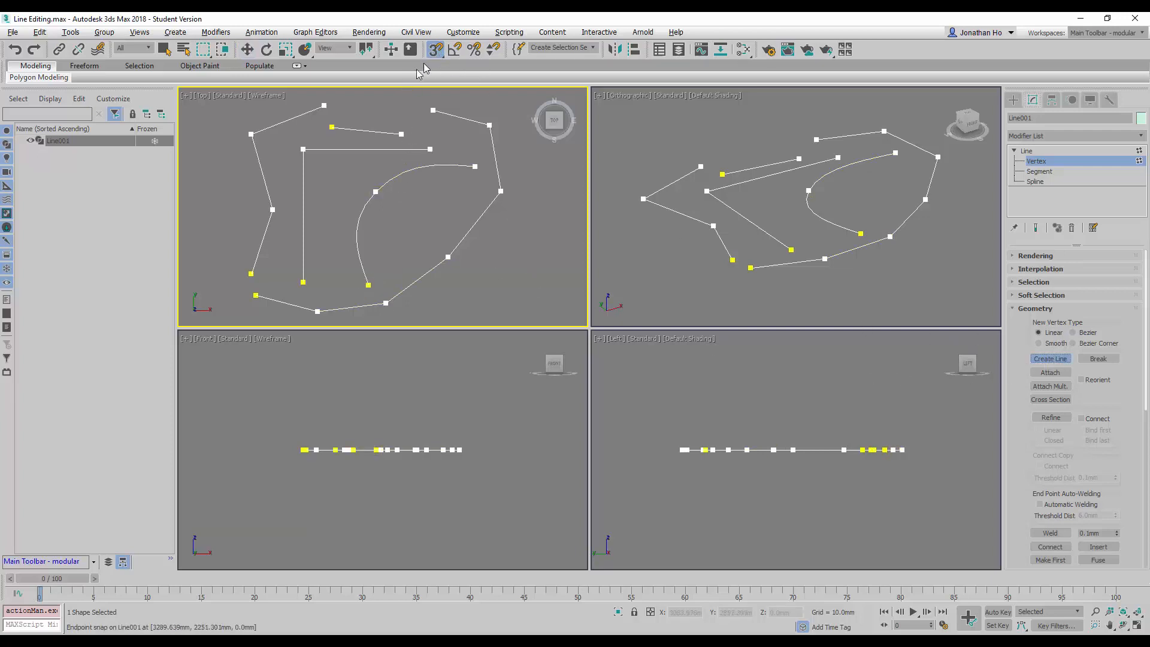
click(435, 48)
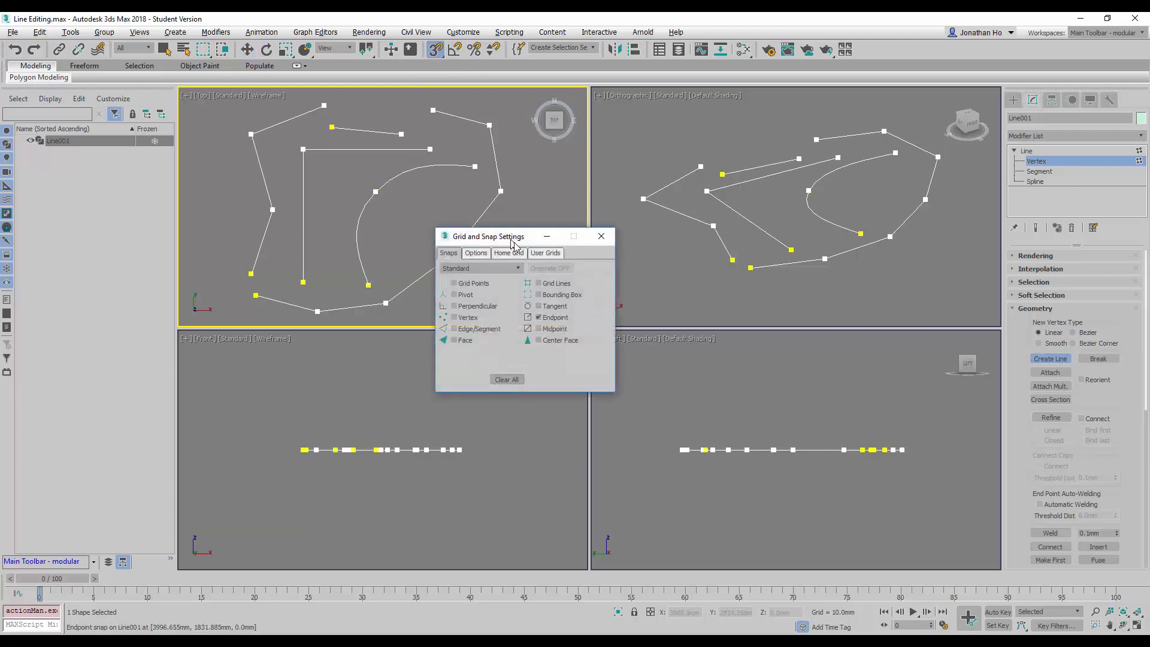
drag(488, 235, 542, 251)
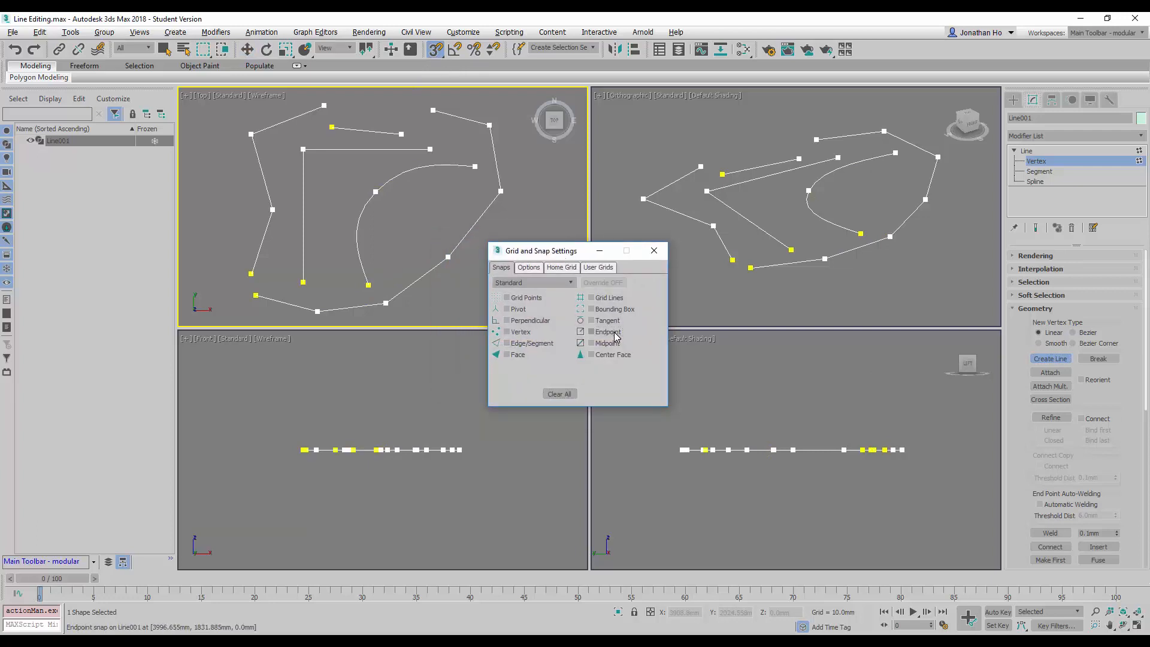
click(591, 332)
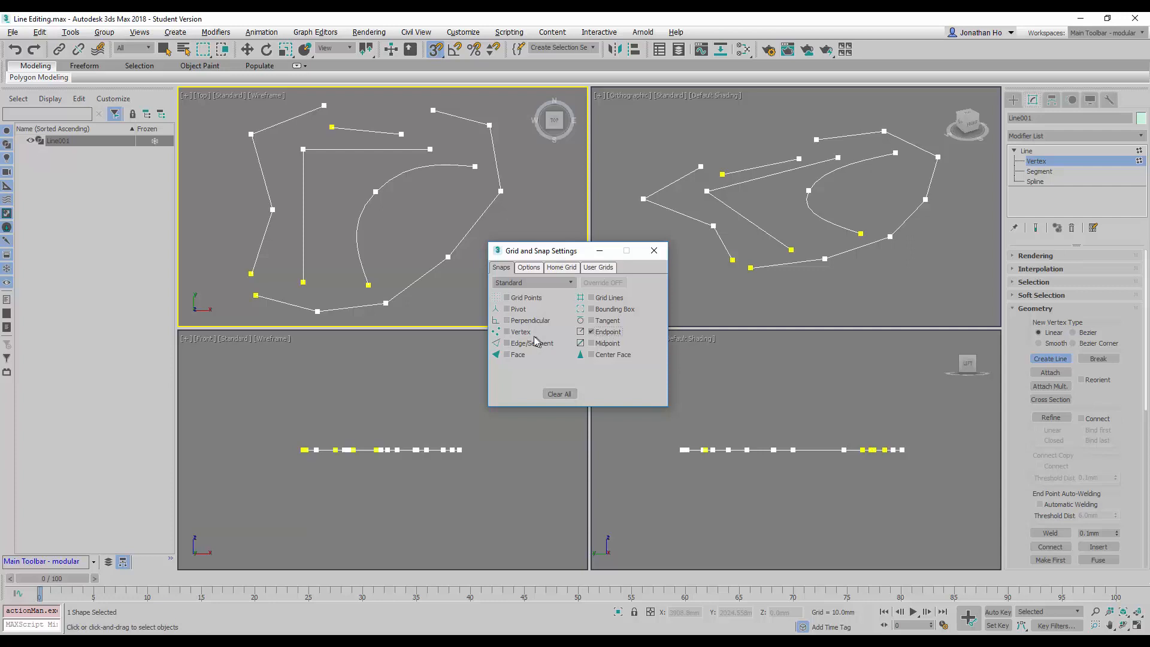
click(506, 331)
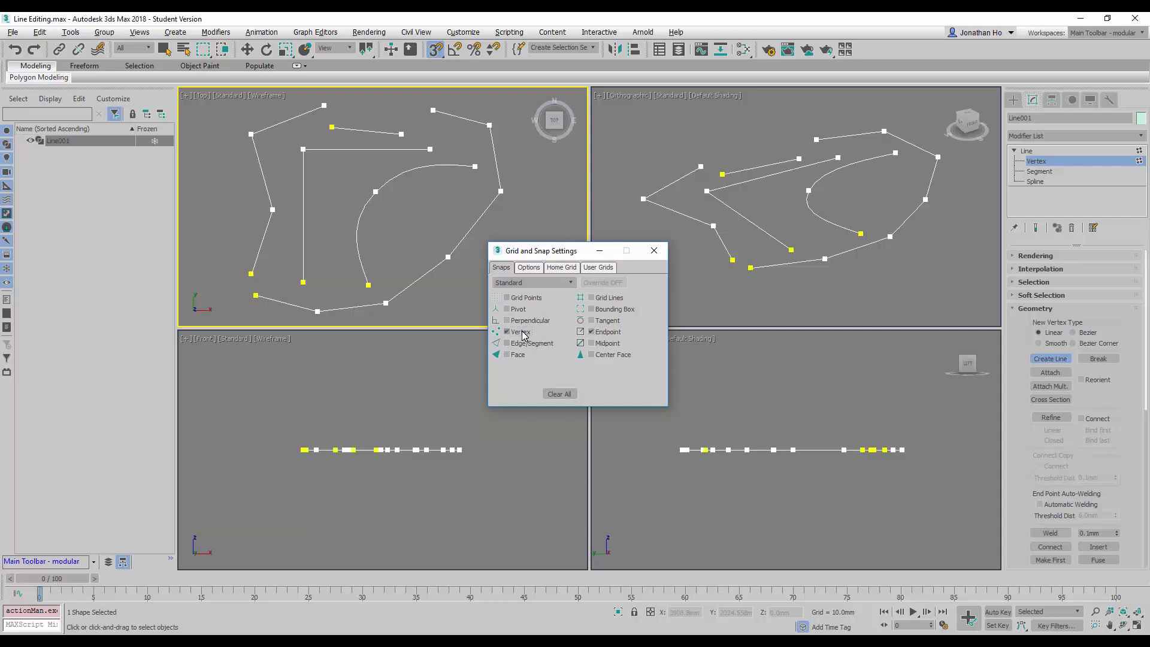
mouse_move(621, 278)
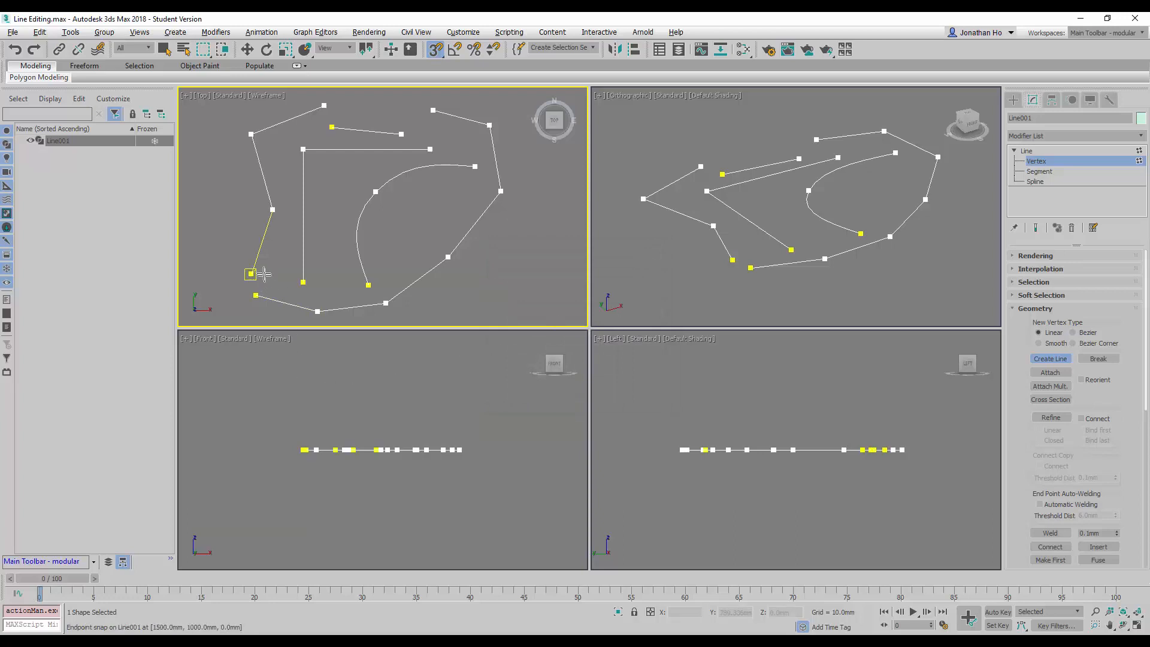
- Draw a segment from the lower-left endpoint to the vertical line's bottom, welding the vertices
click(250, 274)
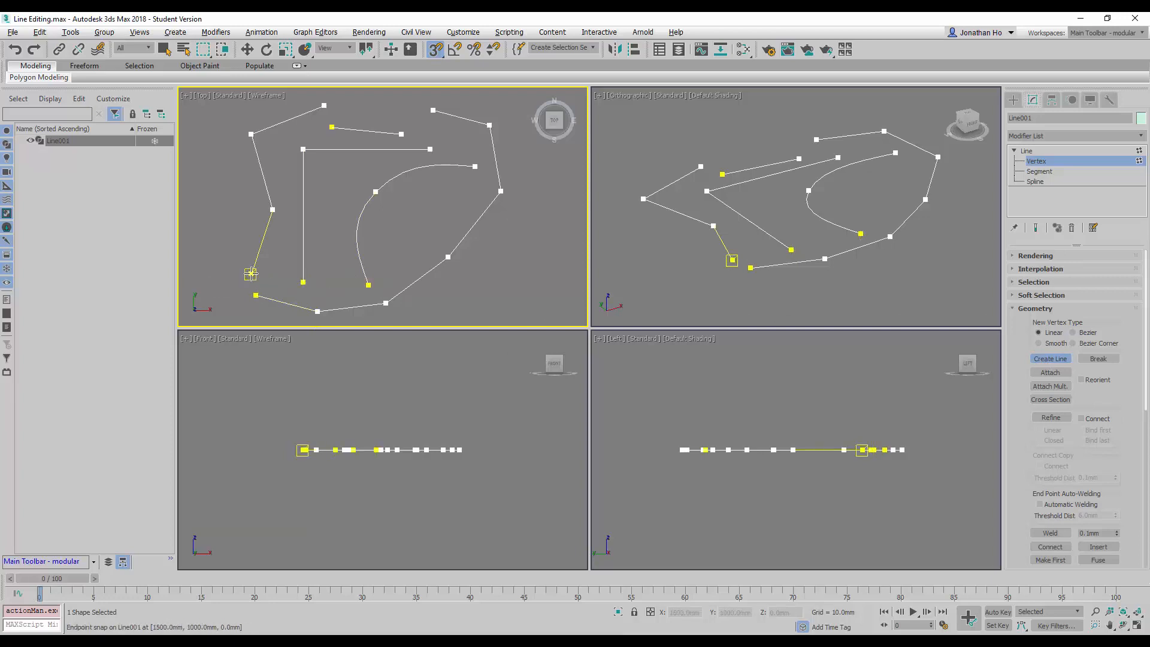
drag(252, 273, 303, 282)
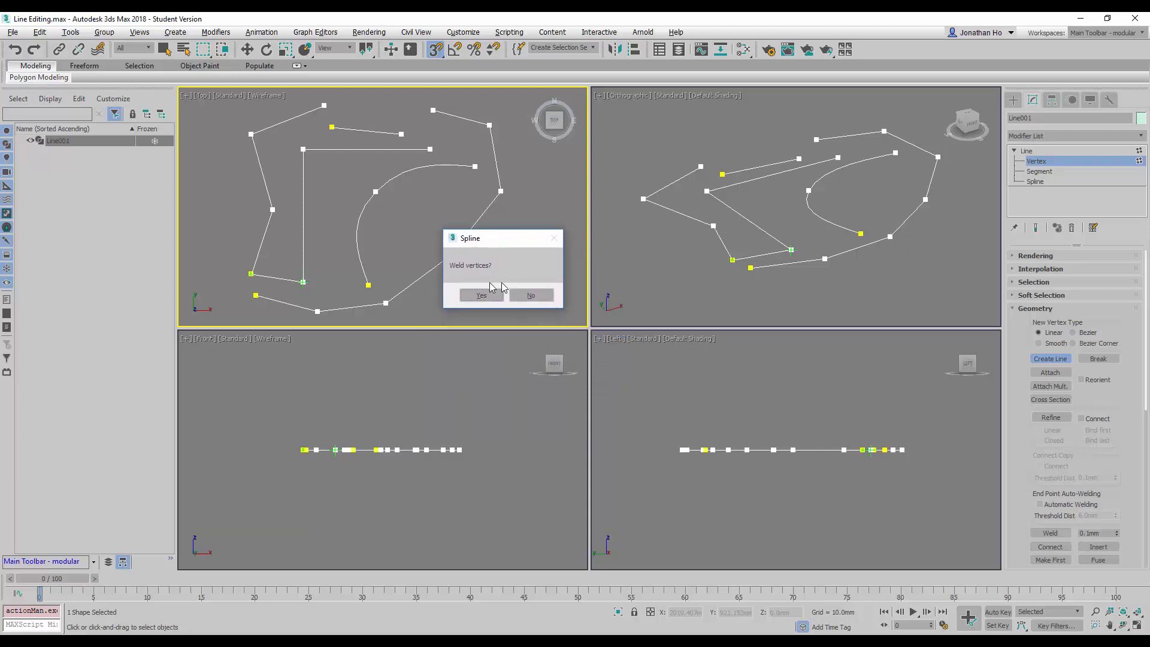
mouse_move(471, 275)
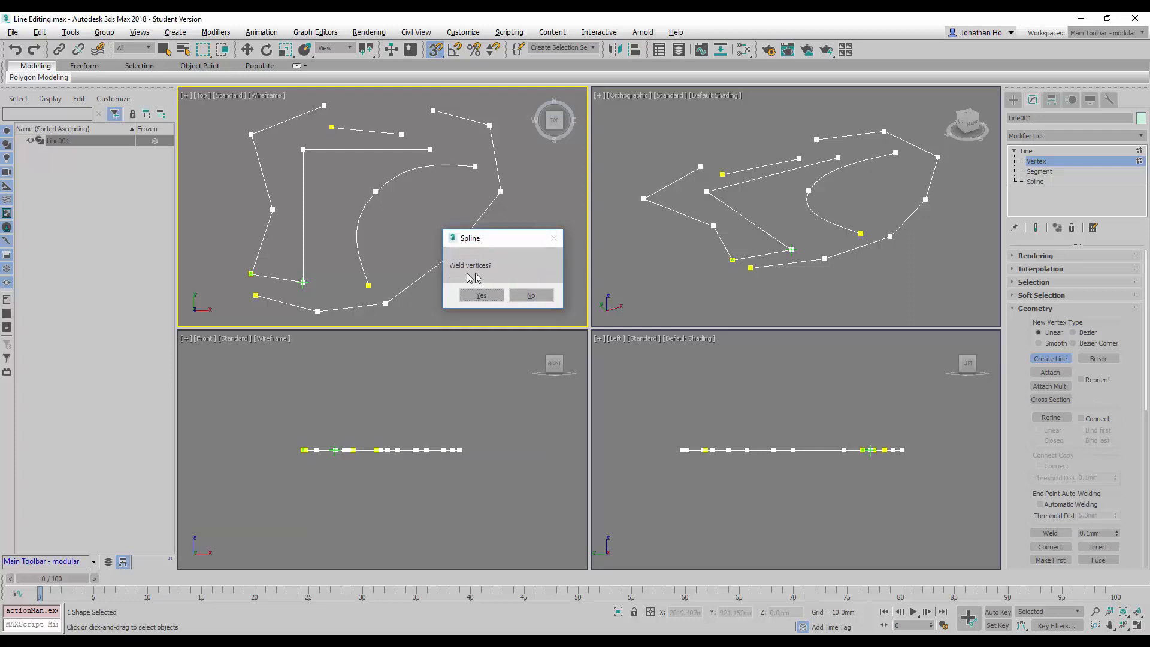
mouse_move(474, 277)
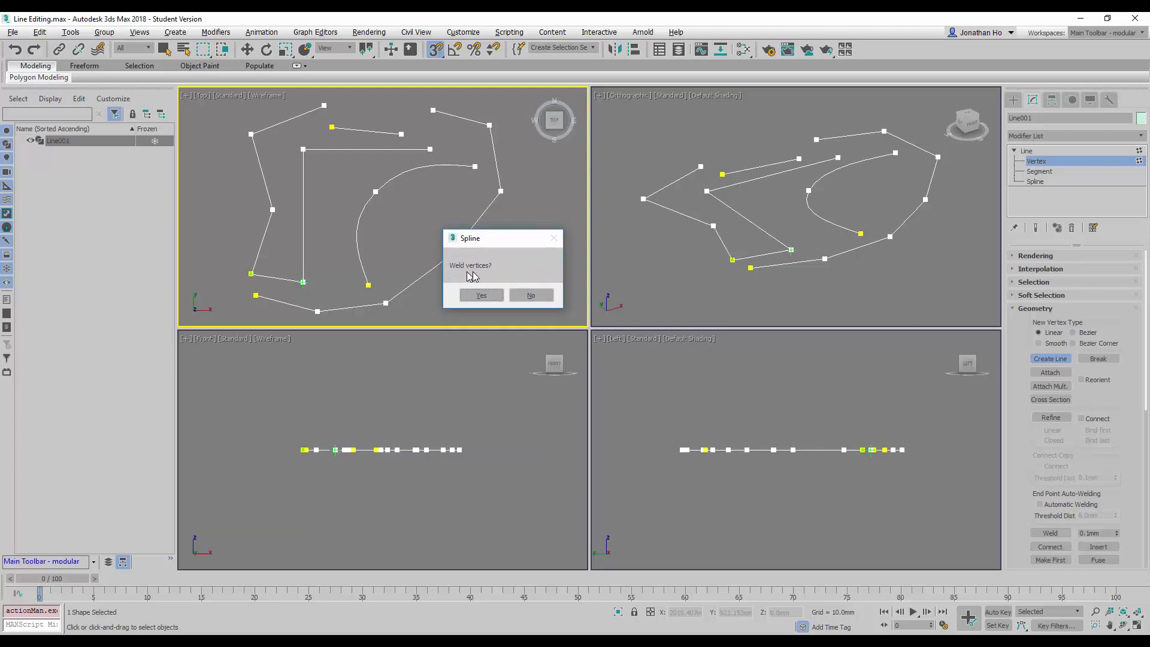
click(480, 295)
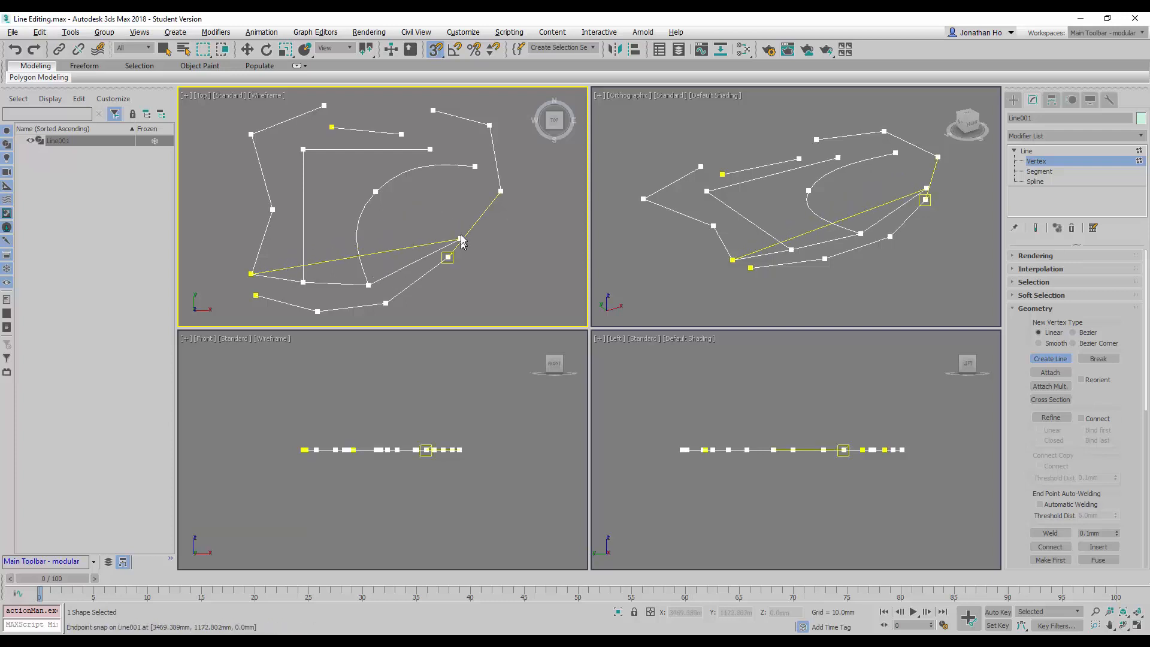
drag(445, 257, 499, 192)
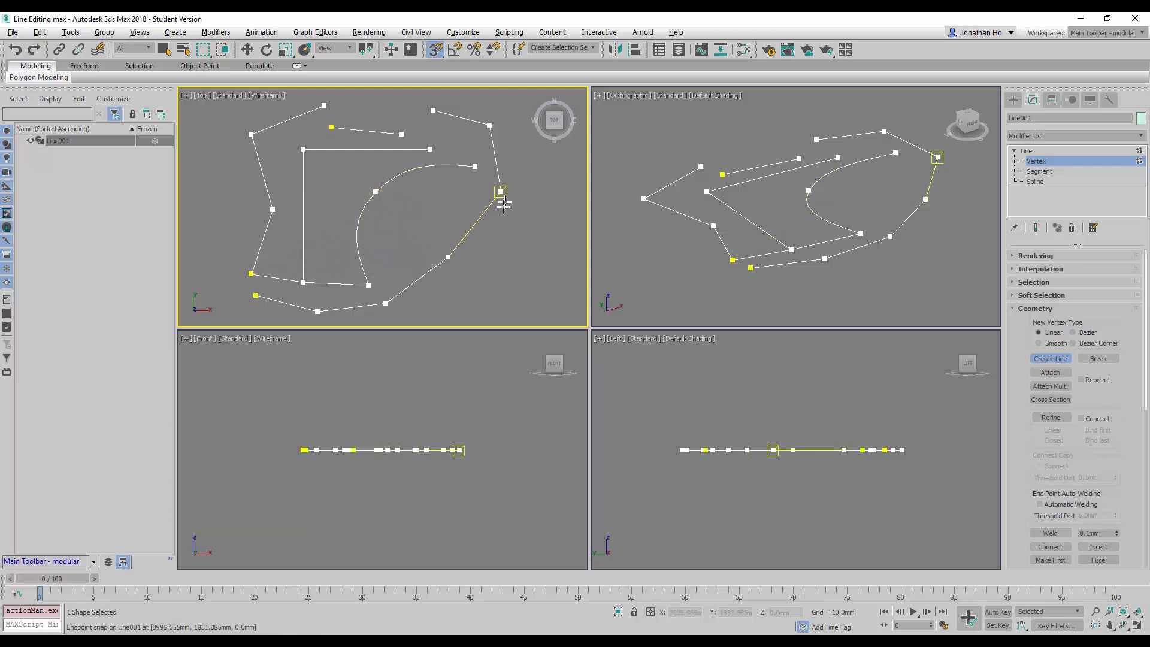
drag(501, 191, 385, 304)
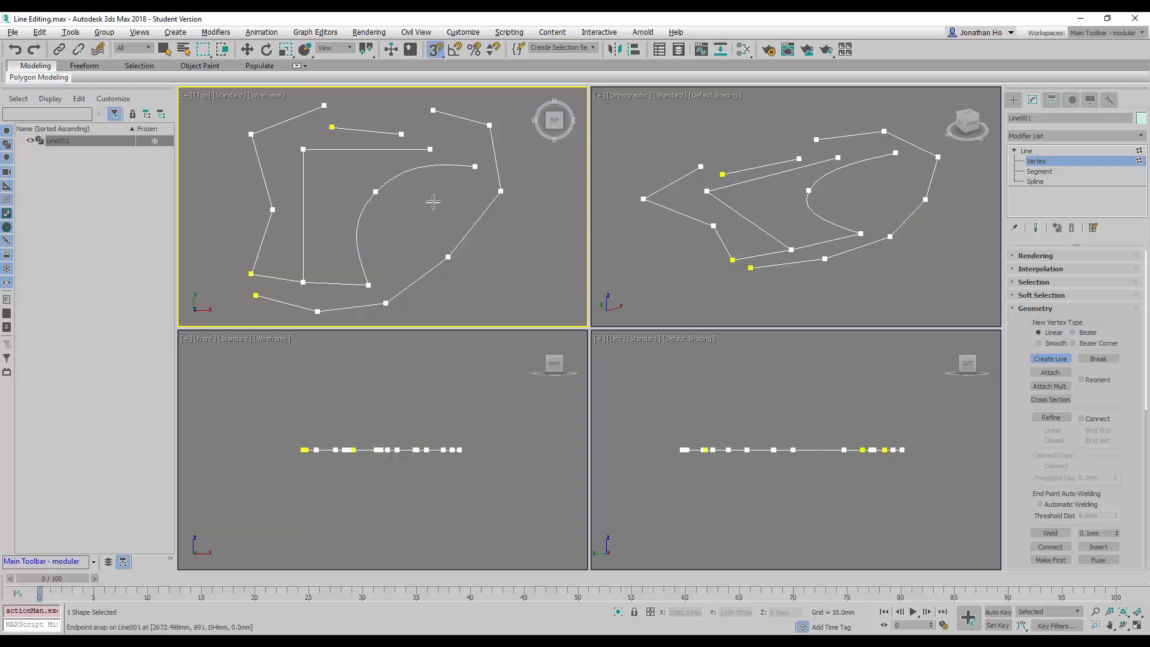
mouse_move(432, 202)
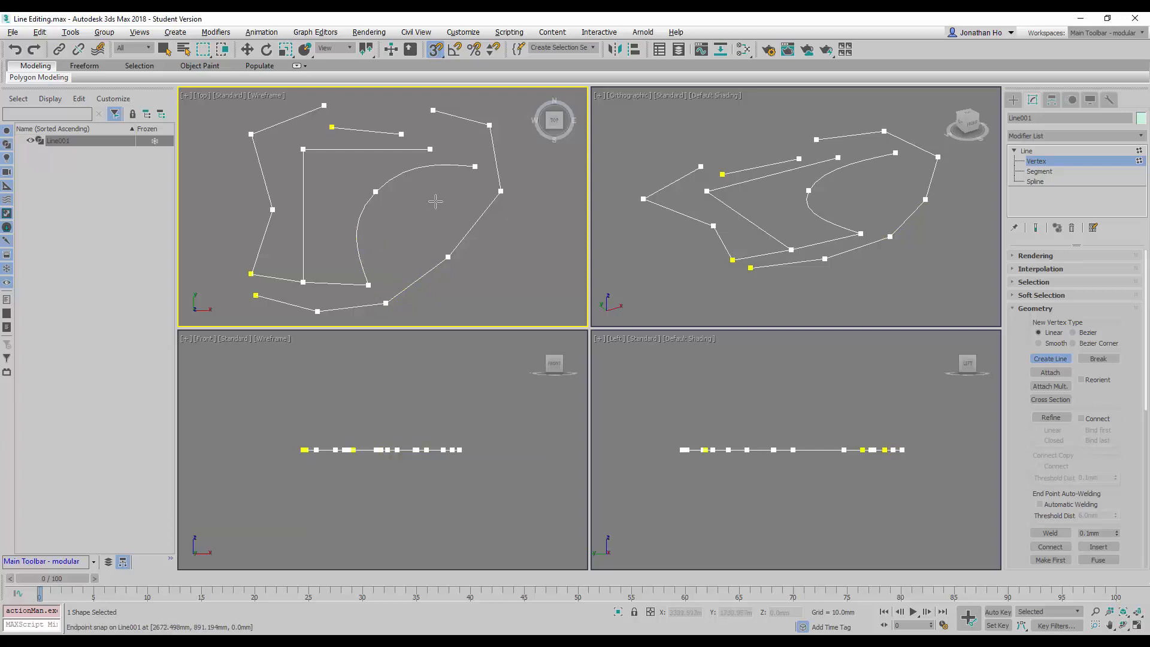